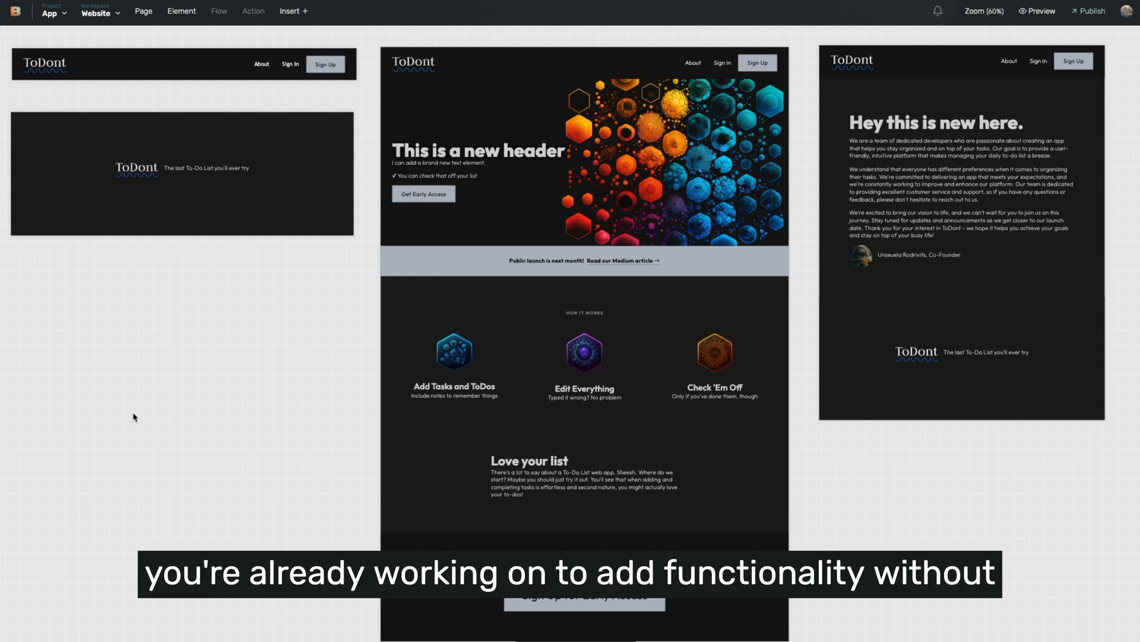
mouse_move(649, 413)
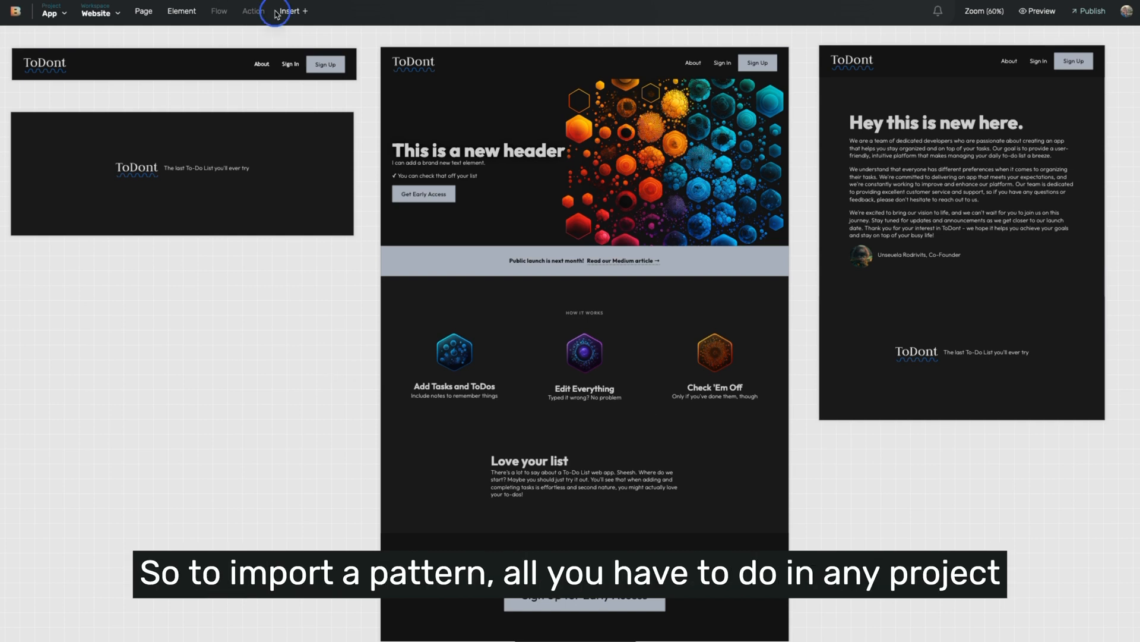
- Import the User Authentication pattern from the Insert > Import Pattern library
left_click(290, 11)
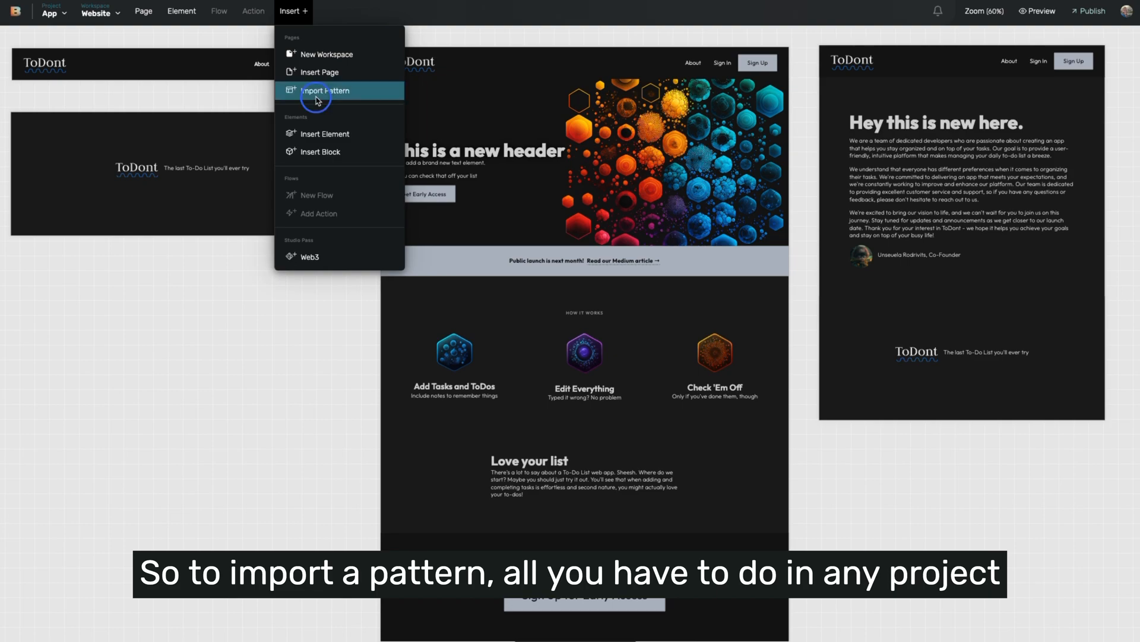
left_click(324, 90)
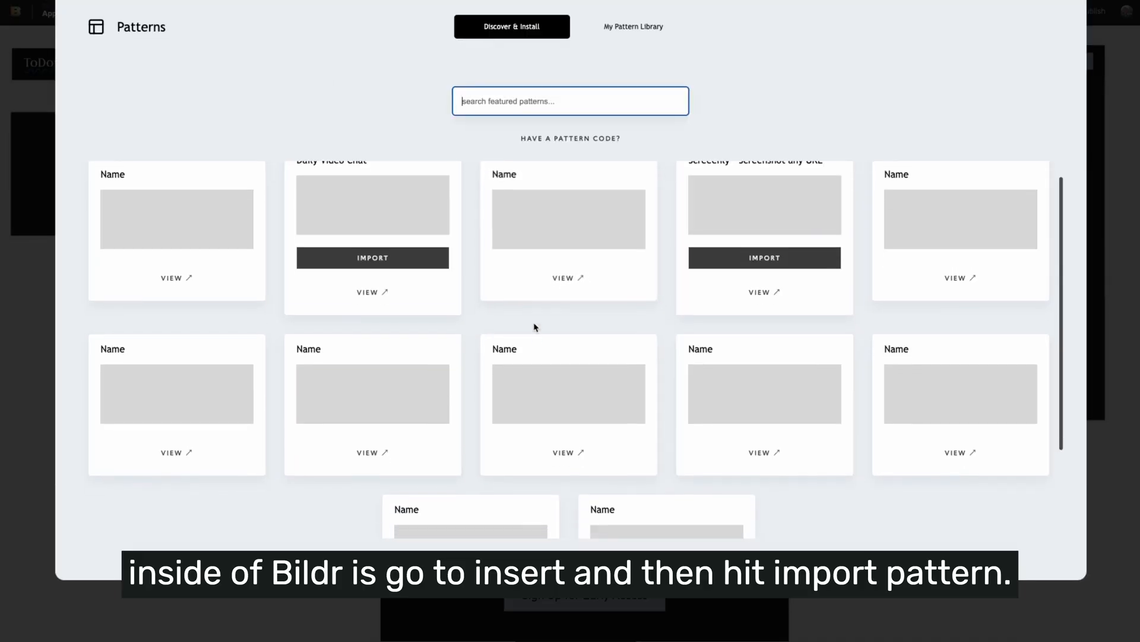
scroll("down", 3)
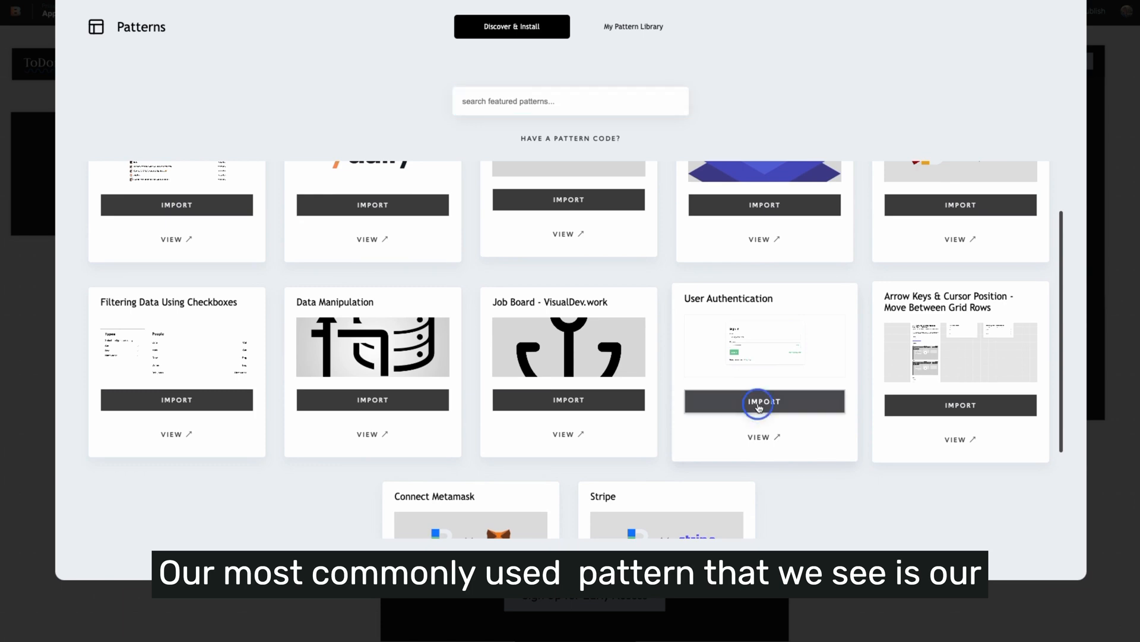
left_click(764, 401)
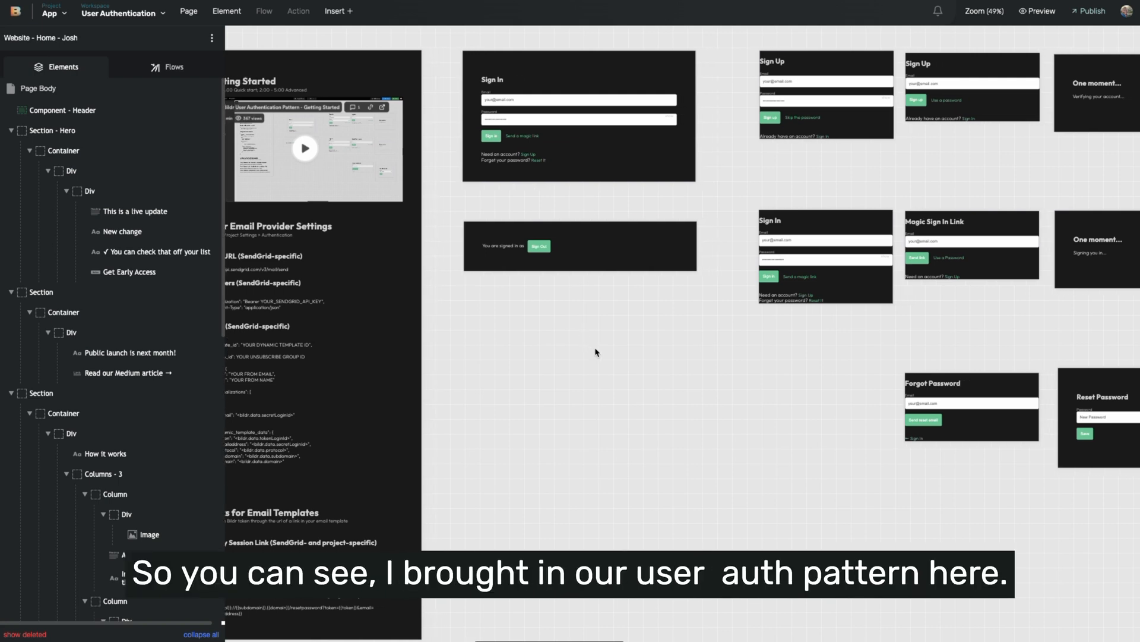
left_click(578, 116)
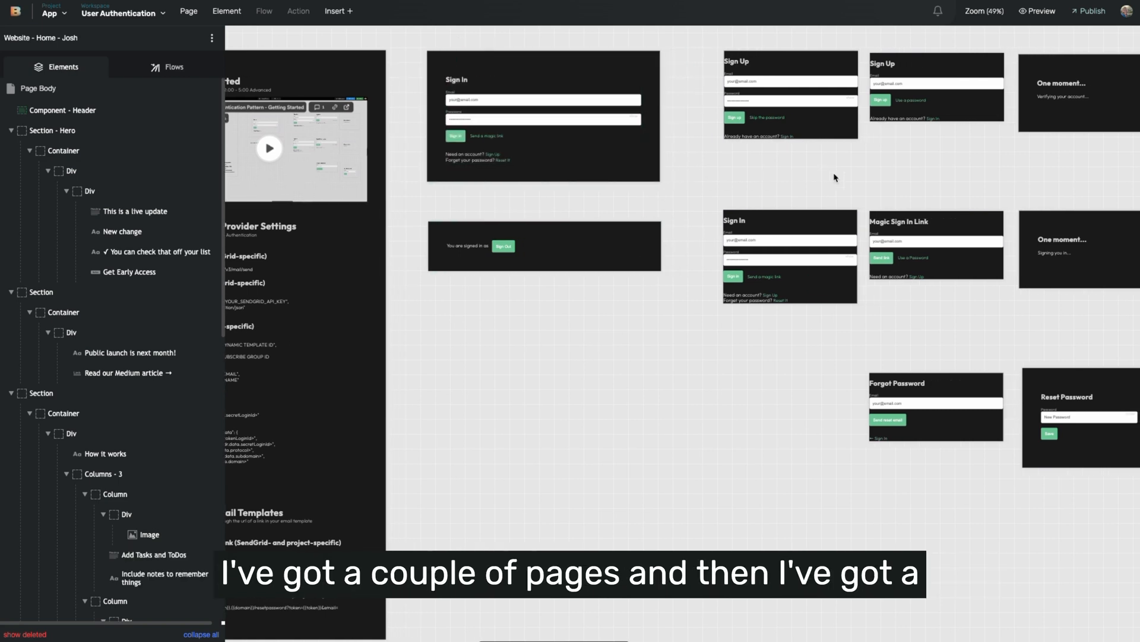
left_click(543, 116)
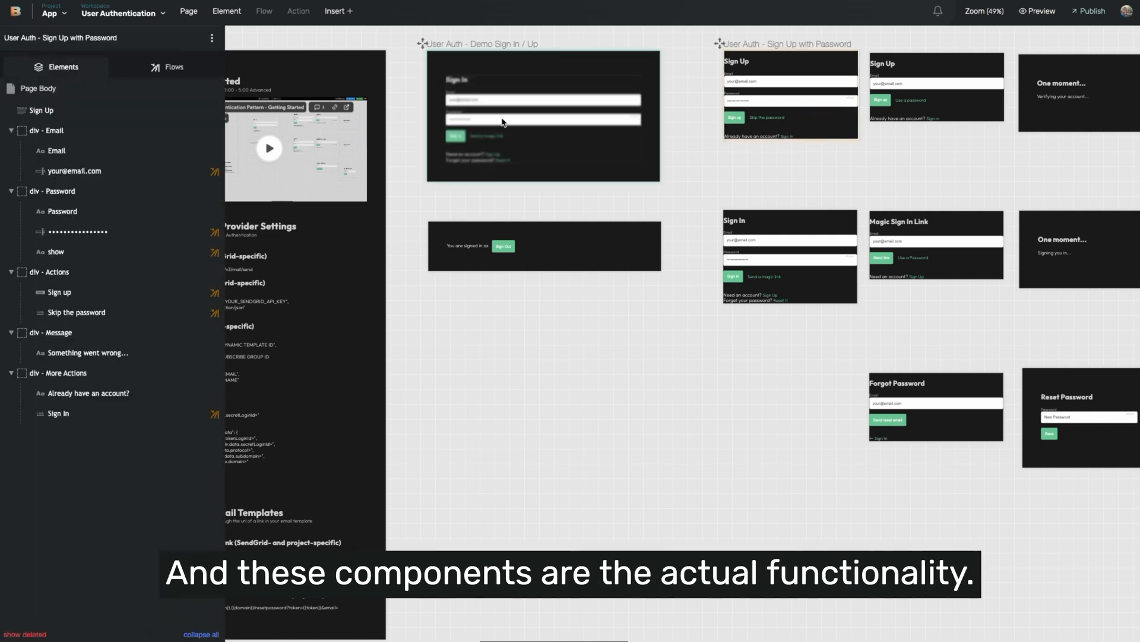
left_click(166, 67)
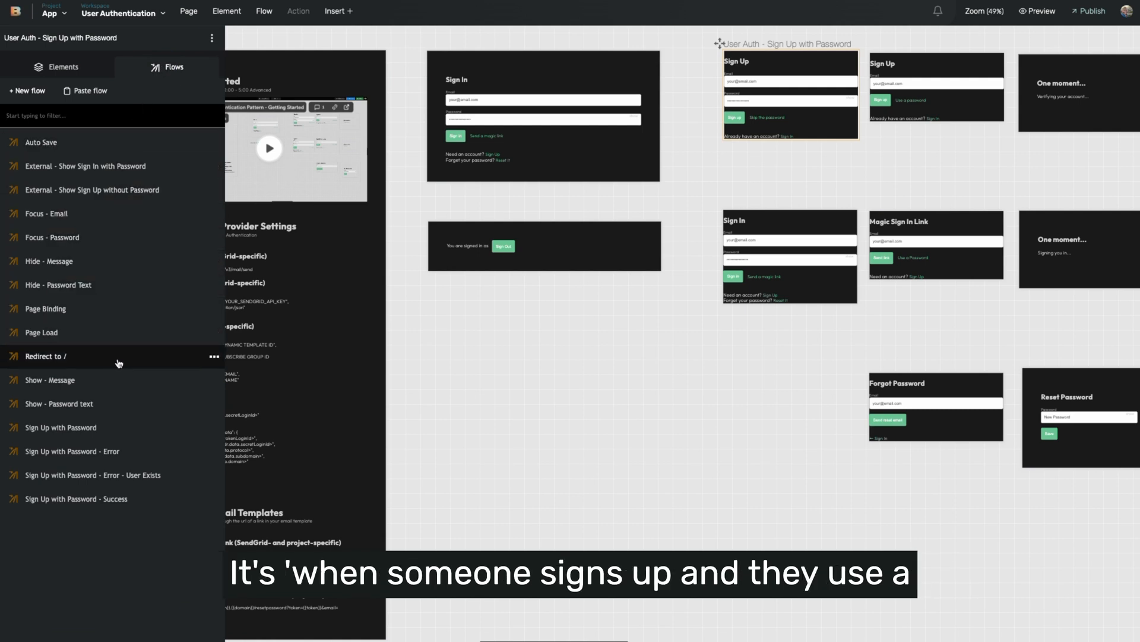
mouse_move(119, 349)
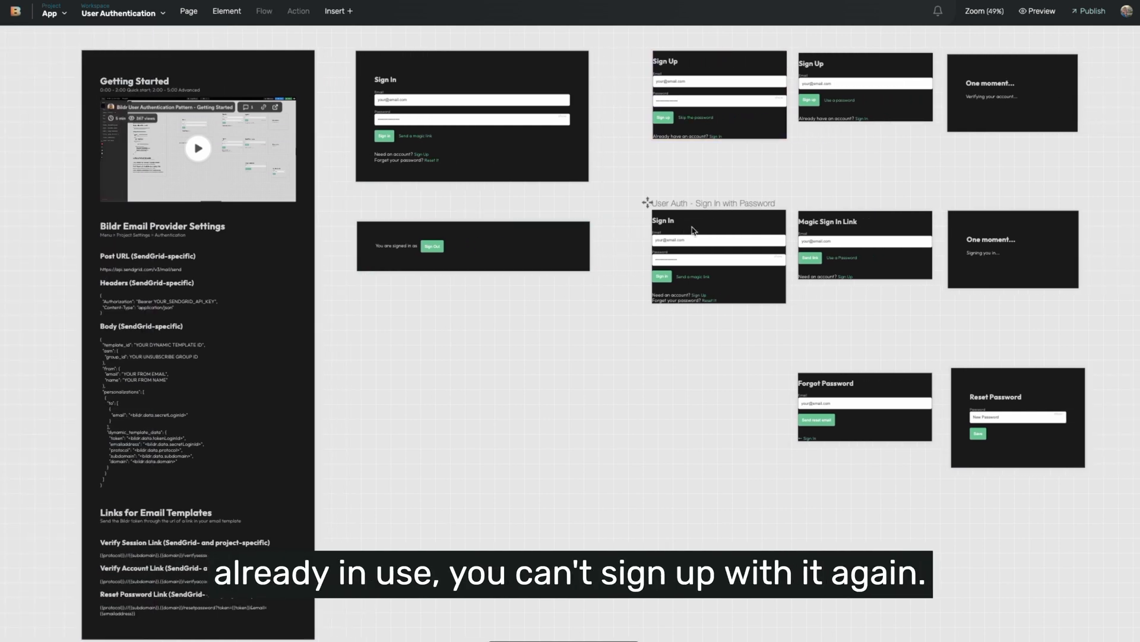
left_click(716, 240)
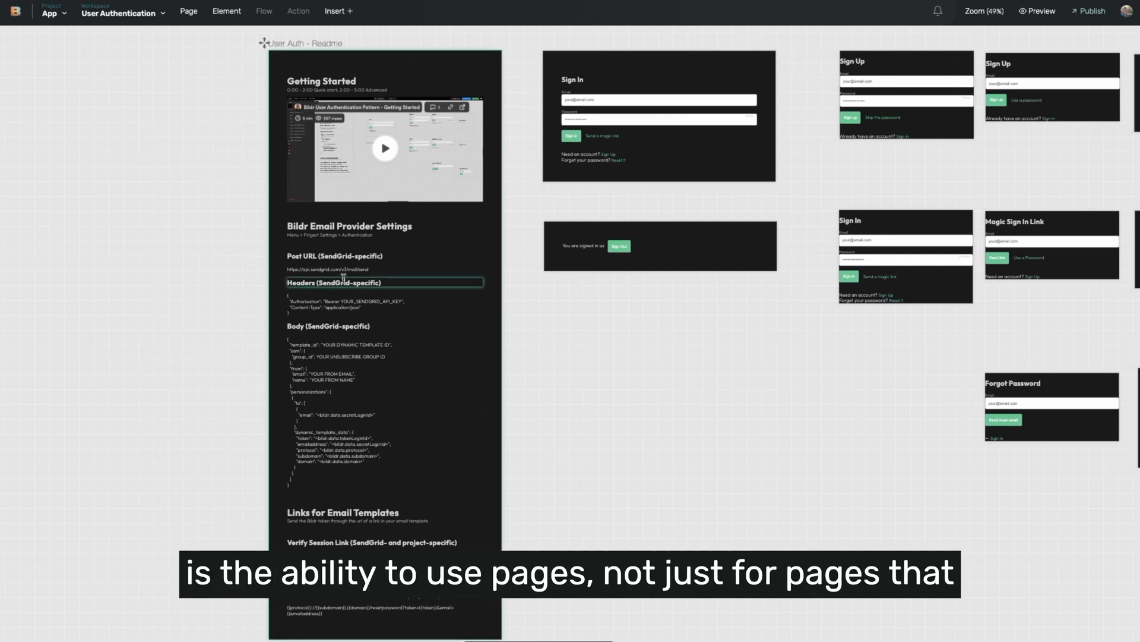
- Read through the User Auth Readme page: Getting Started video, SendGrid headers, body and email template links
scroll("down", 3)
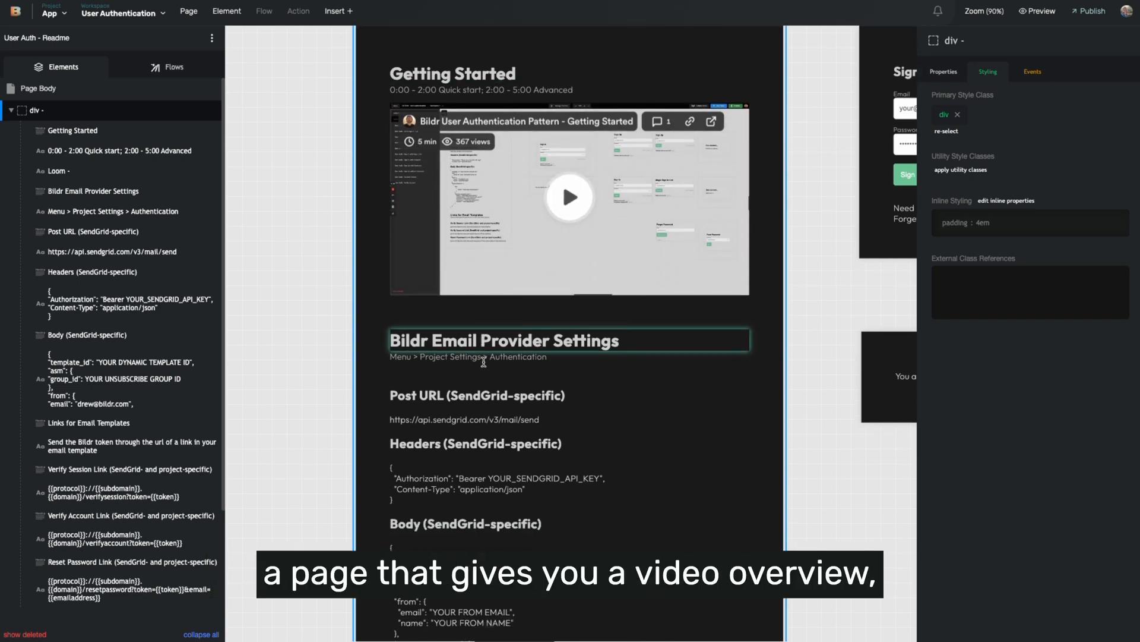
scroll("down", 3)
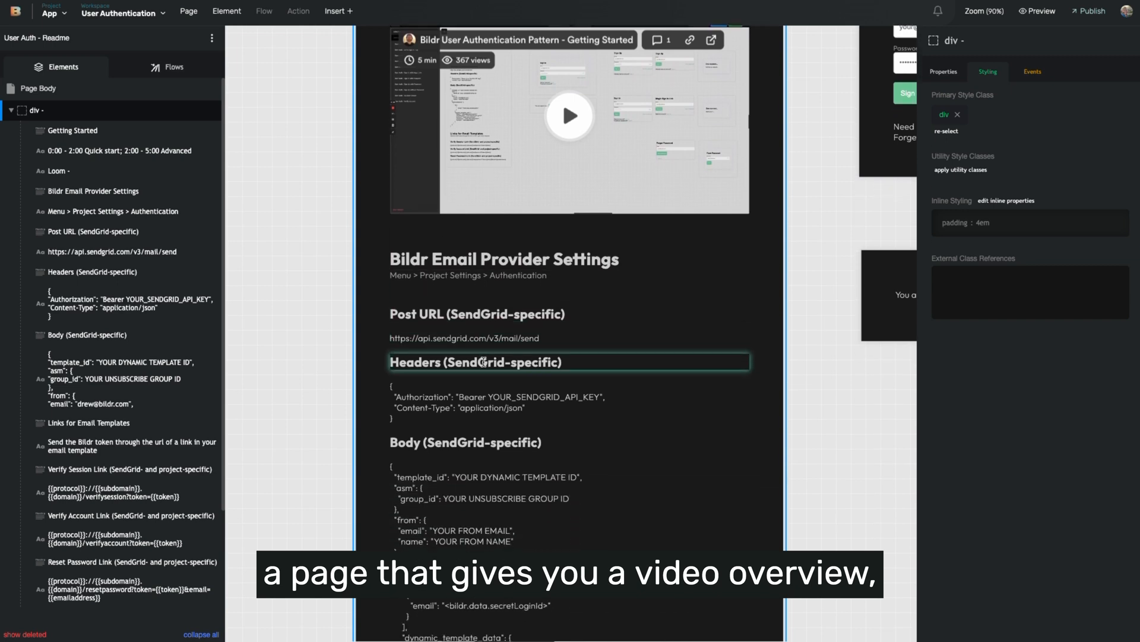
scroll("down", 3)
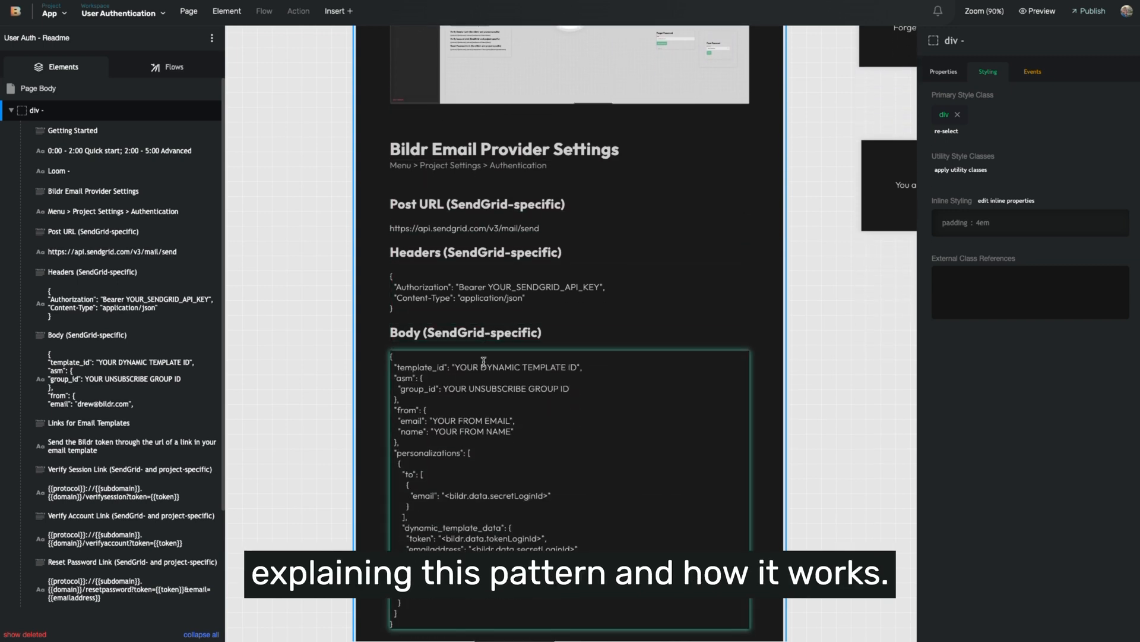
scroll("down", 3)
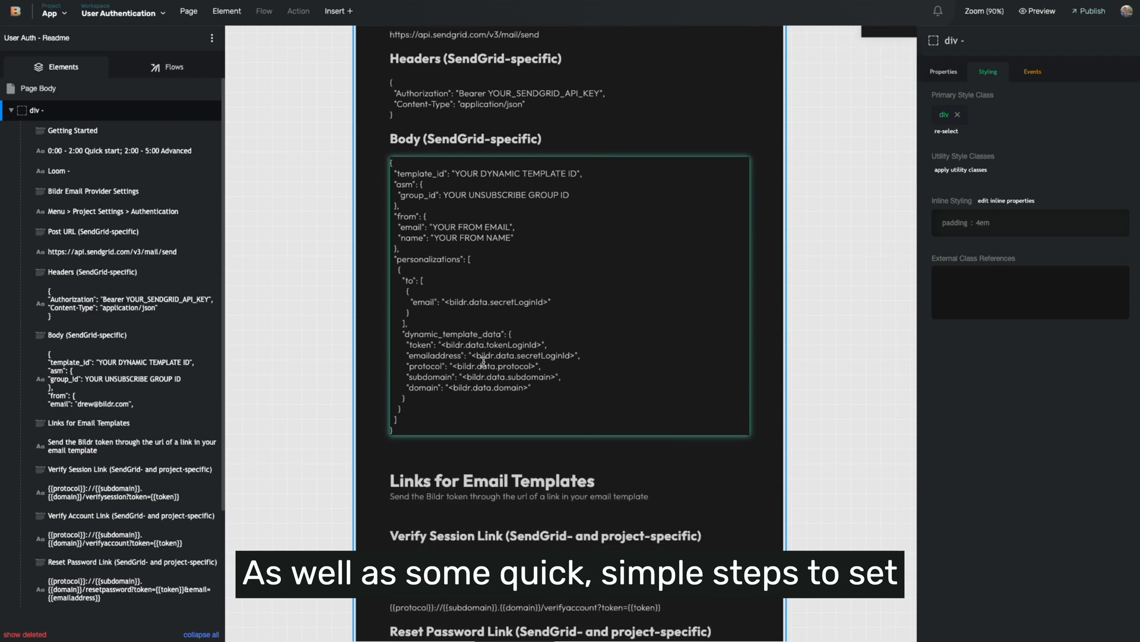
scroll("down", 3)
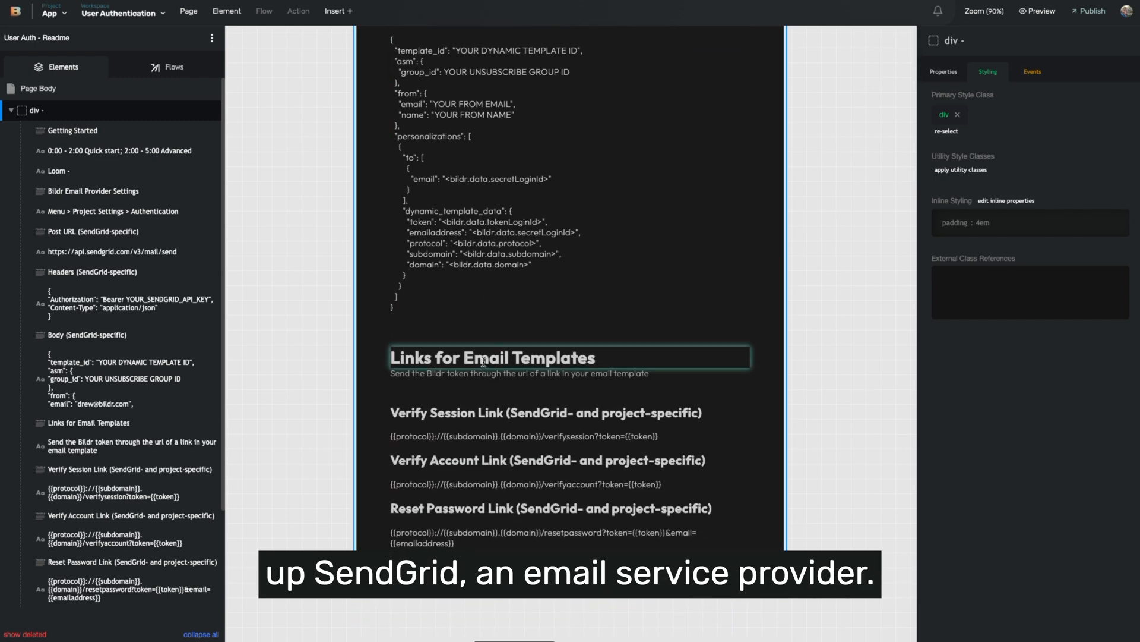
scroll("down", 3)
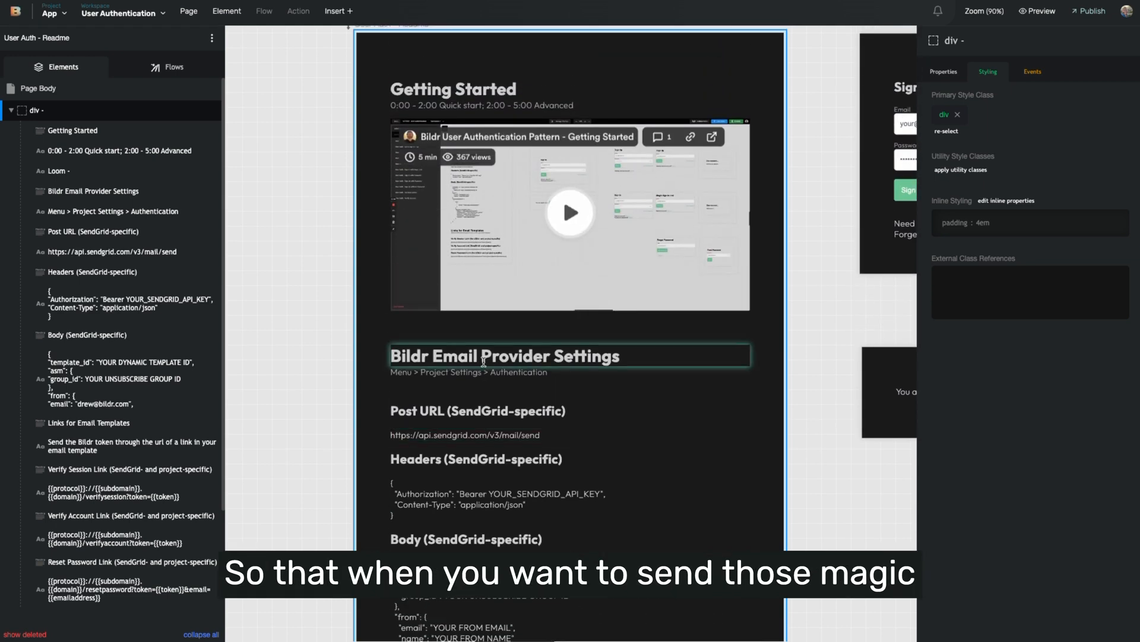
scroll("down", 3)
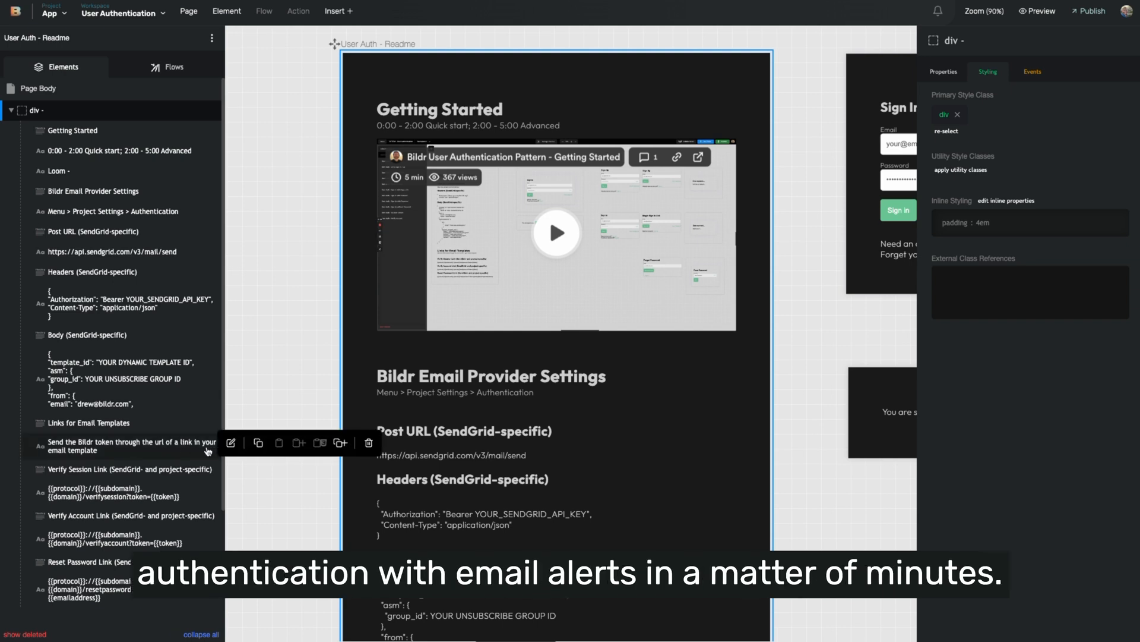
mouse_move(366, 464)
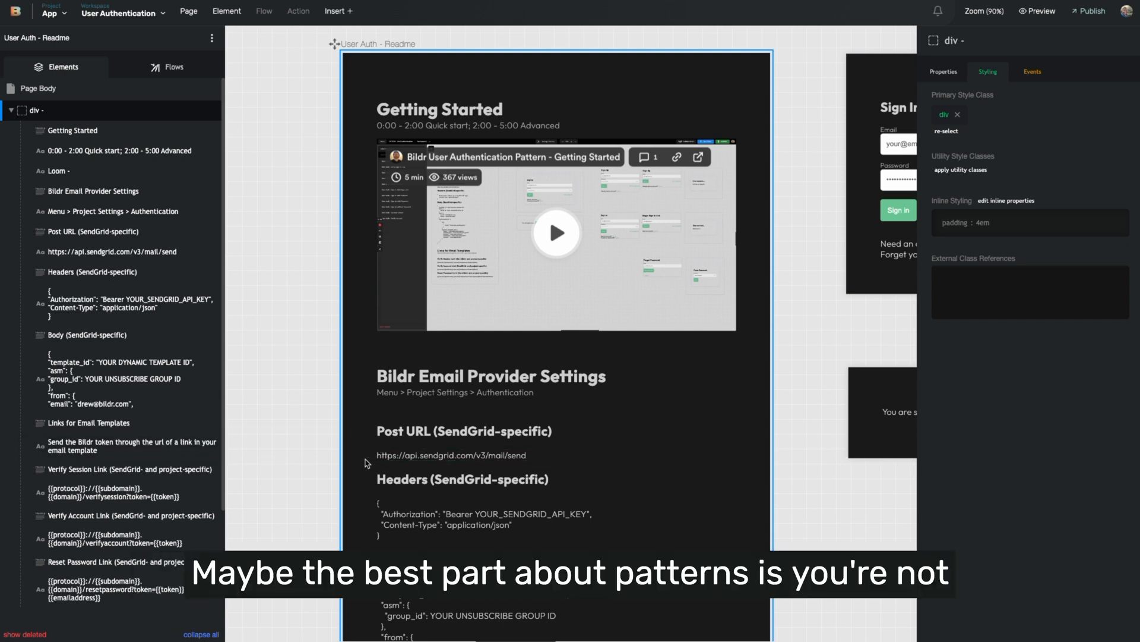
left_click(463, 430)
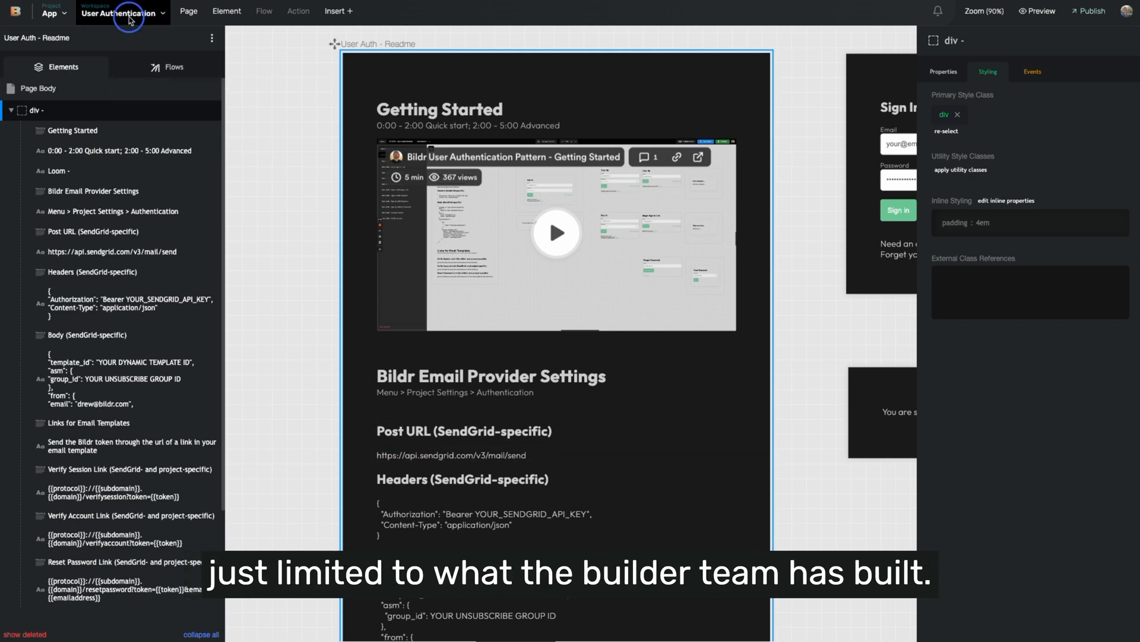
- From the Workspaces Menu, choose Create Pattern for the Styleguide workspace
left_click(122, 13)
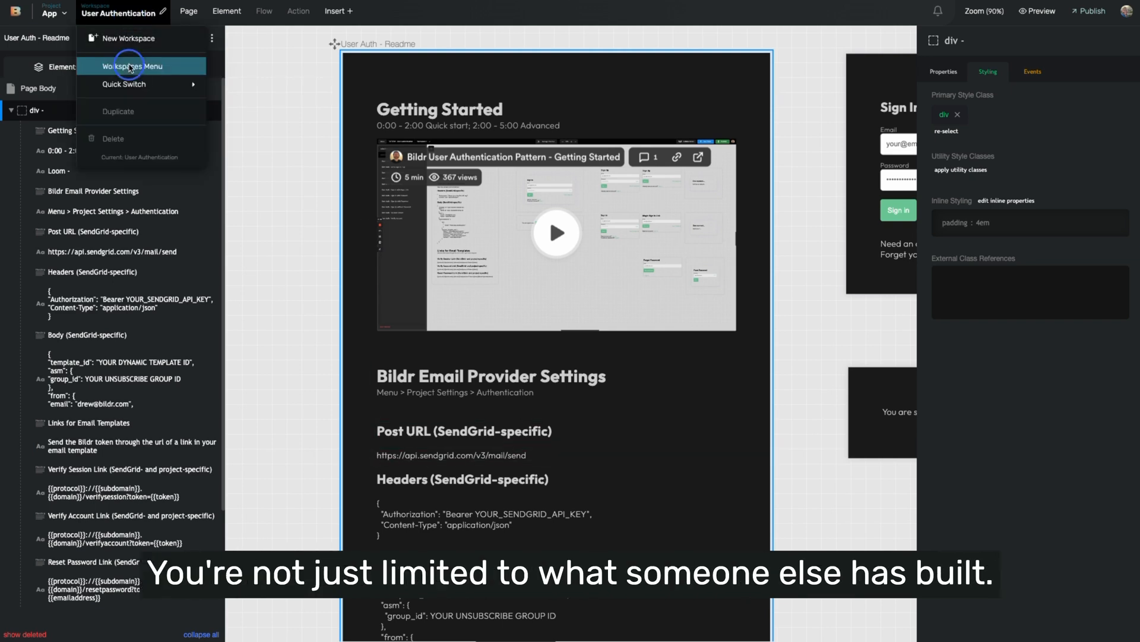
left_click(132, 67)
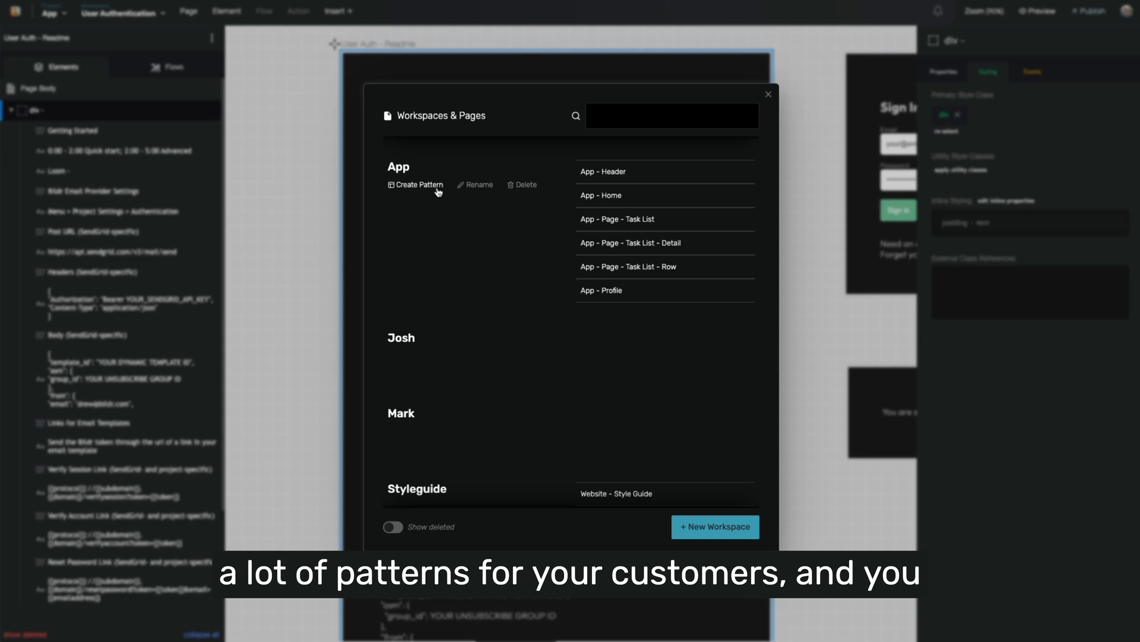
mouse_move(433, 190)
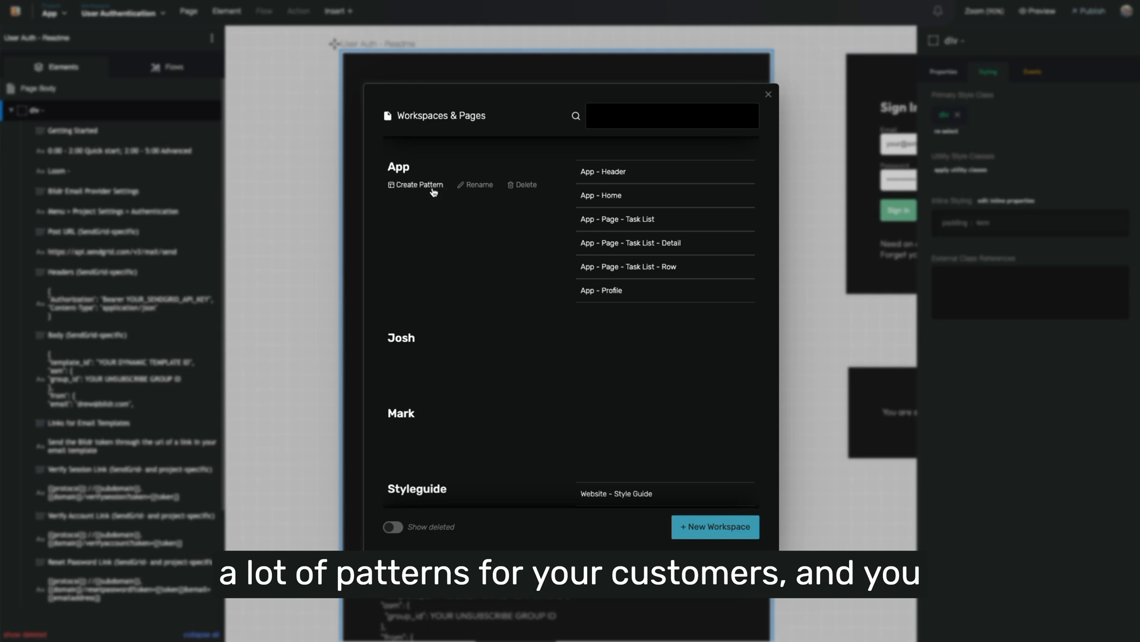
scroll("down", 3)
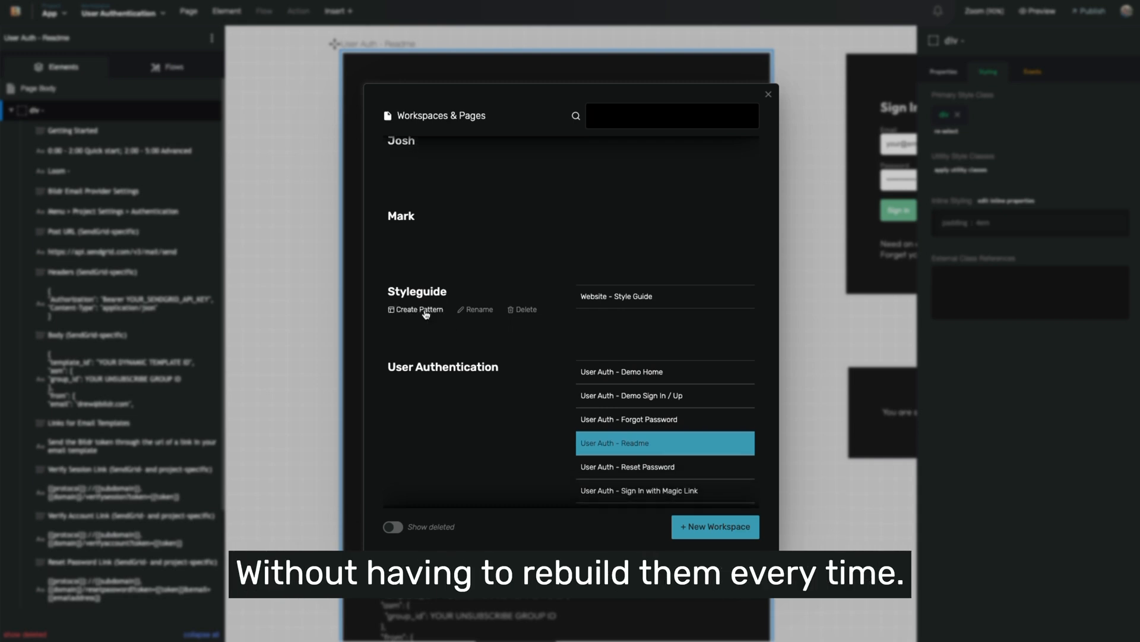
left_click(420, 309)
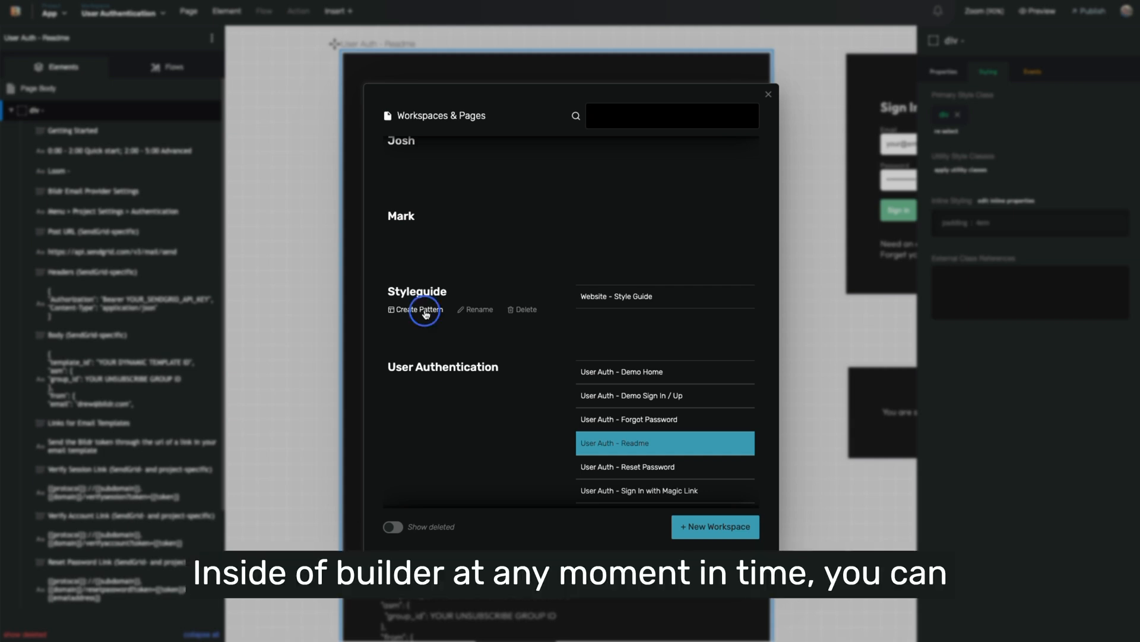
left_click(420, 309)
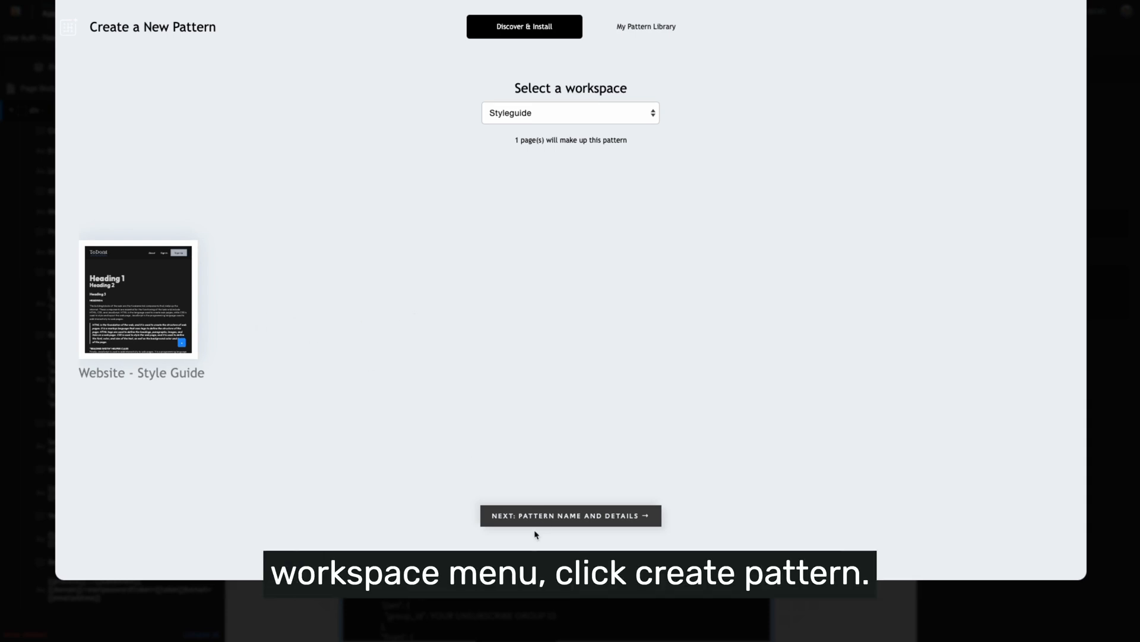
- Name the pattern 'Styleguide - my global styleguide' with description 'This is awesome' and publish it
left_click(570, 515)
type("T")
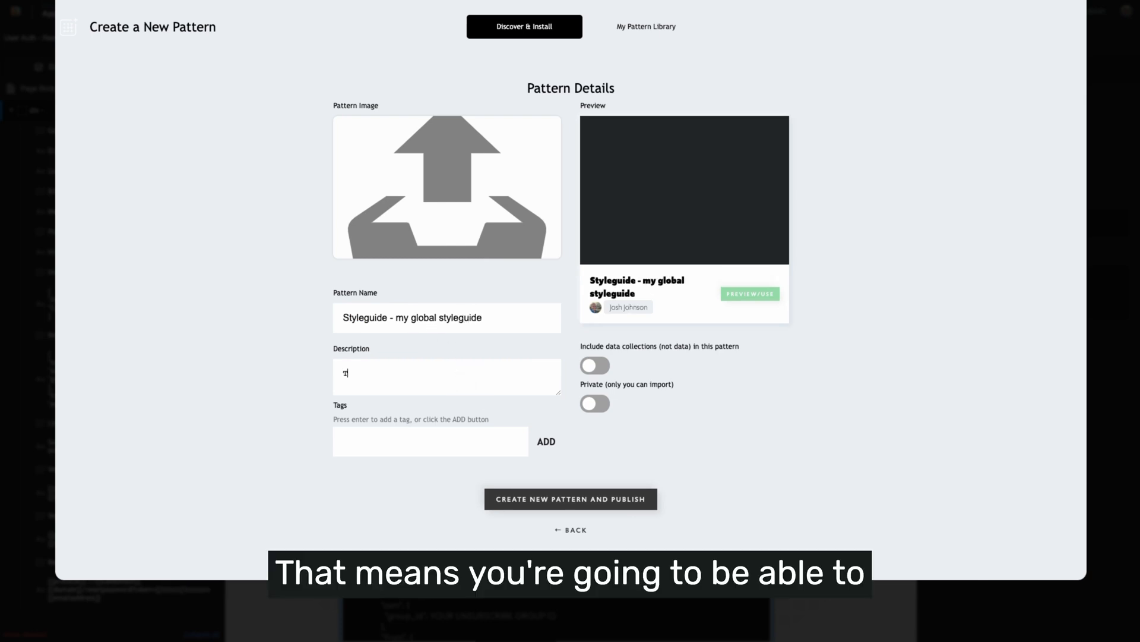
type("his is awesome")
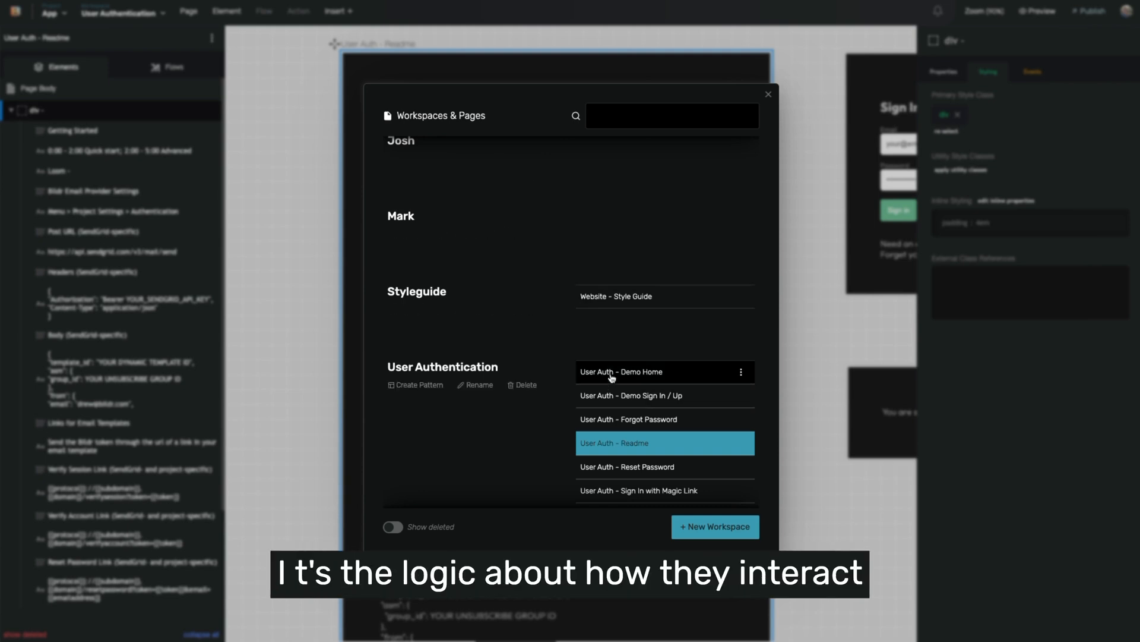
mouse_move(604, 301)
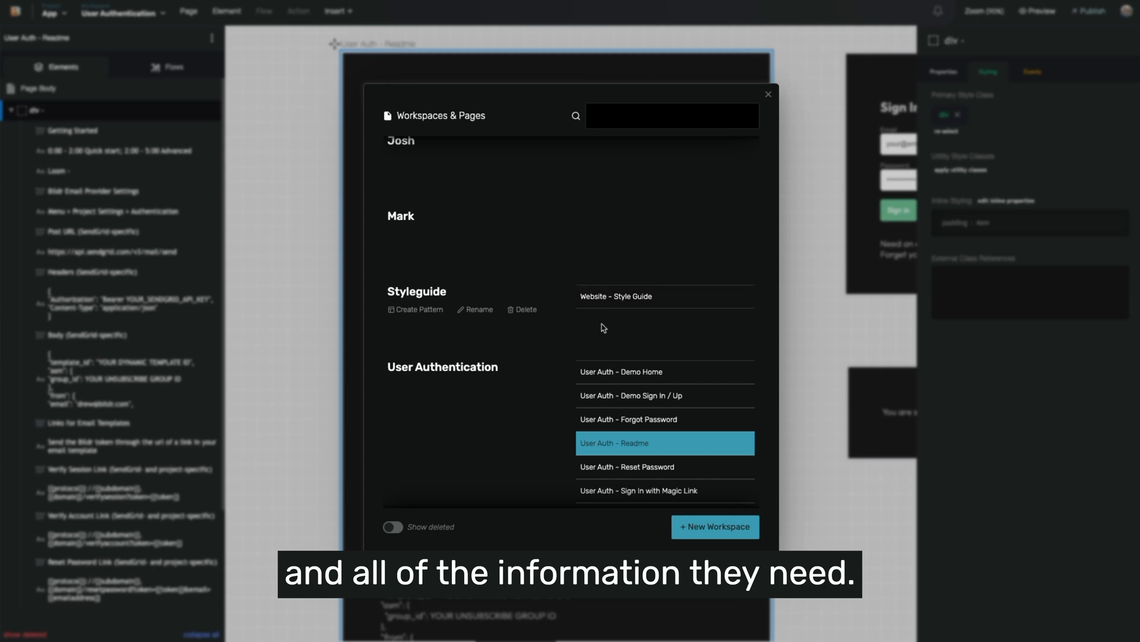
mouse_move(428, 322)
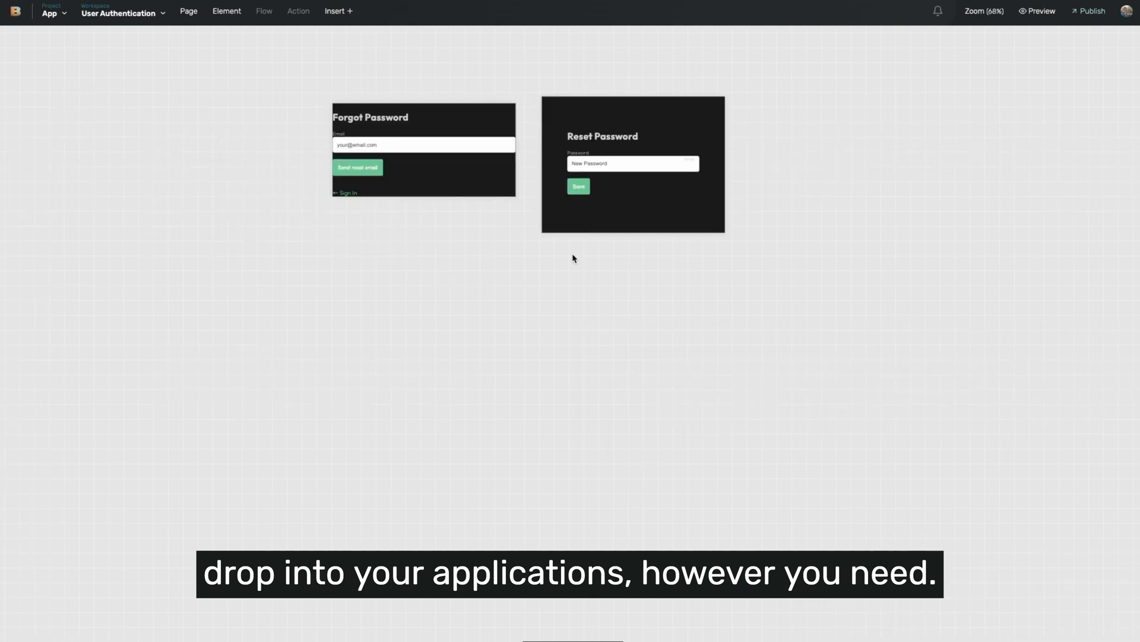
- Scroll the canvas to view the User Authentication sign-in, sign-up and password pages
scroll("down", 3)
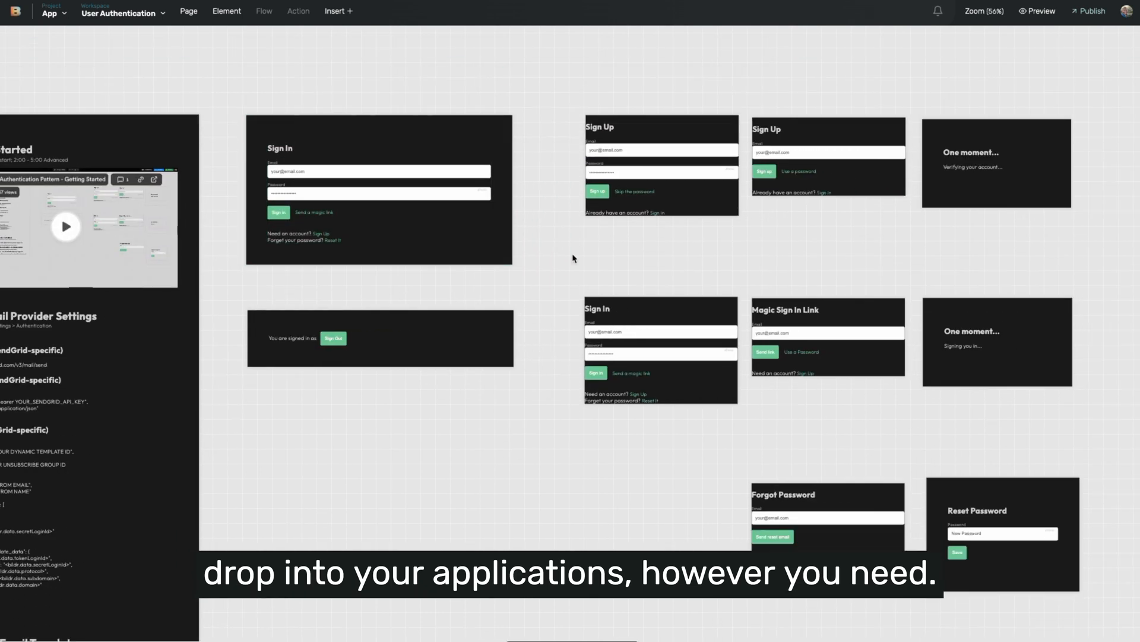